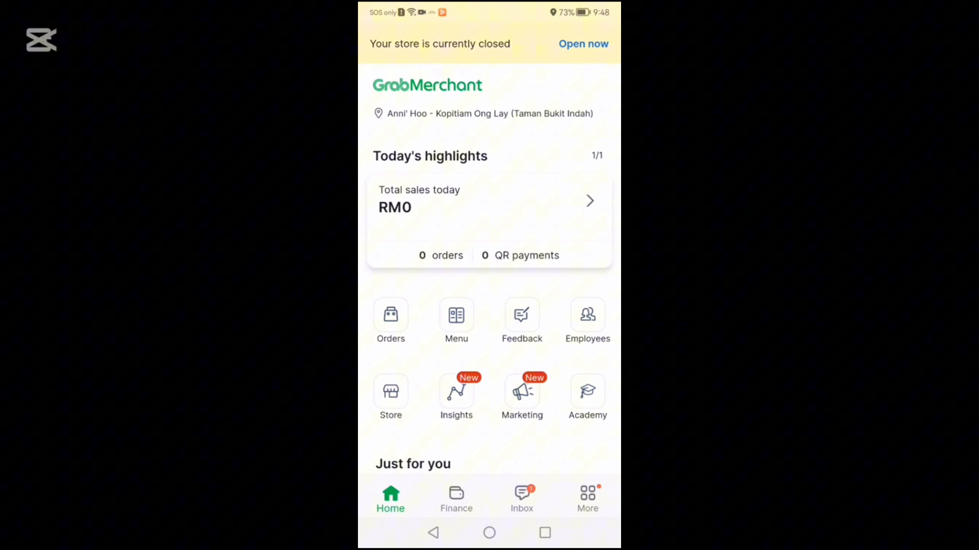
Open the Menu page from the GrabMerchant home dashboard
{"action": "left_click", "coordinate": [457, 316]}
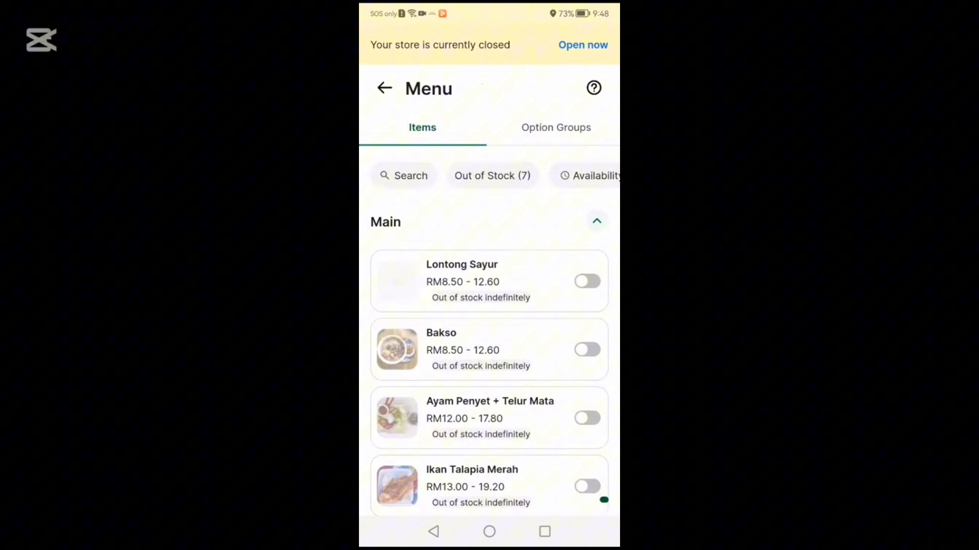
Choose Add item from the Menu page's floating + button
{"action": "left_click", "coordinate": [583, 470]}
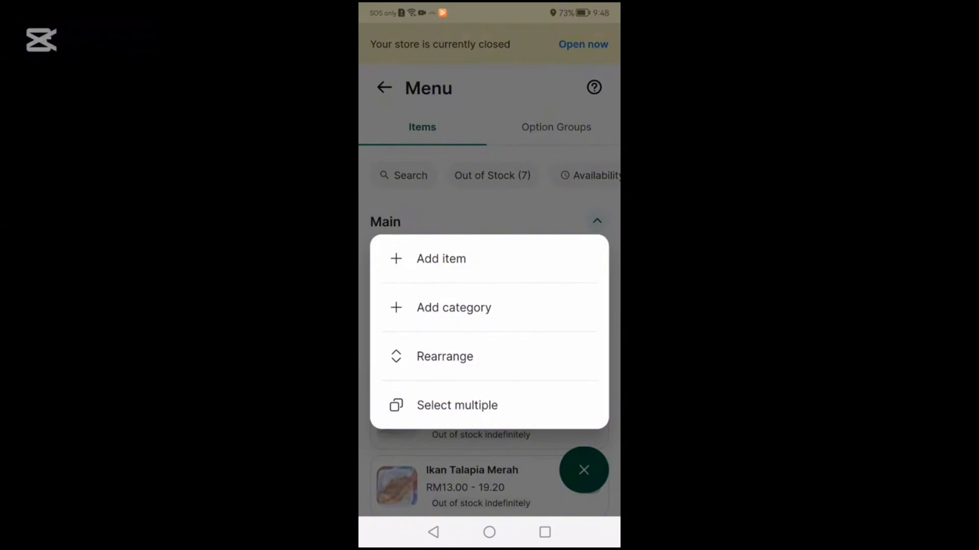
{"action": "left_click", "coordinate": [441, 259]}
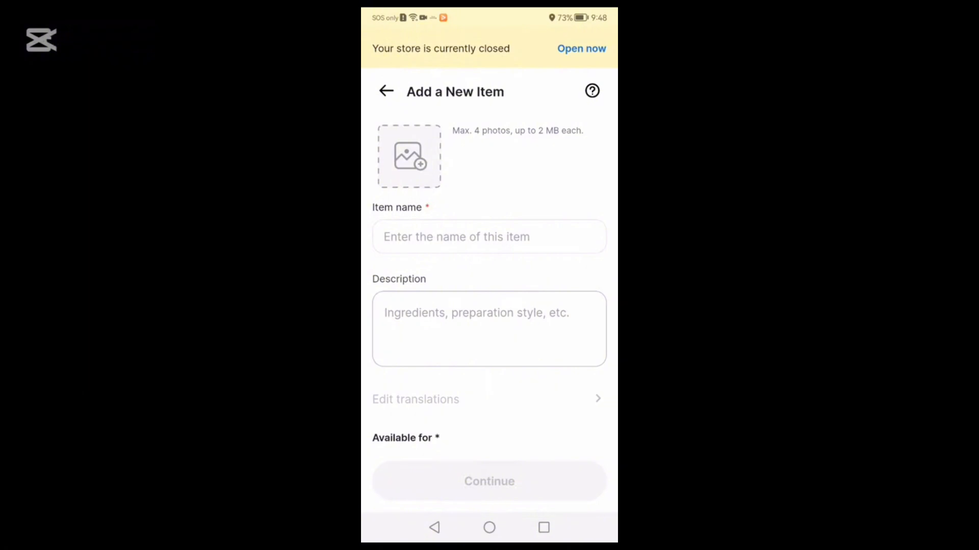
Add a gallery photo to Nasi Goreng Kampung (Main, RM14.80) and continue to review
{"action": "left_click", "coordinate": [408, 155]}
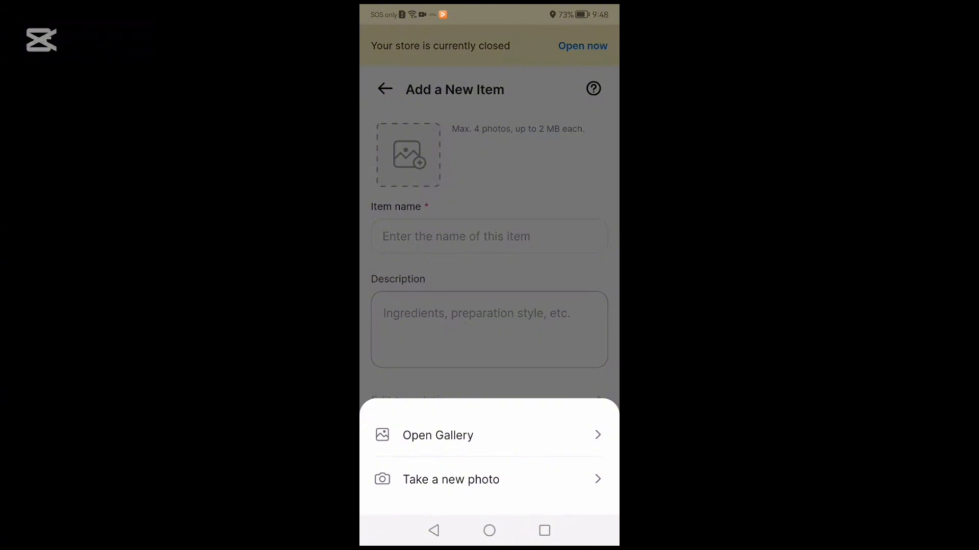
{"action": "left_click", "coordinate": [437, 435]}
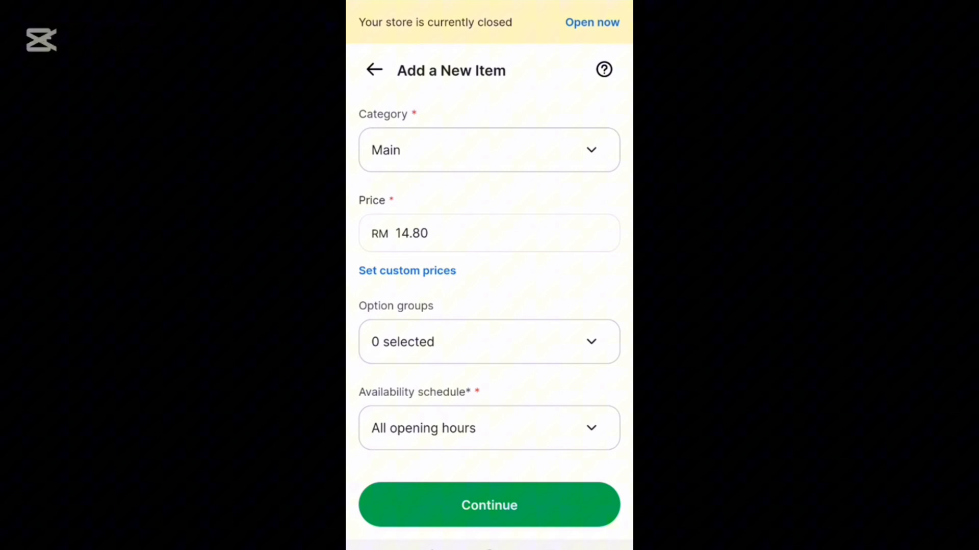
{"action": "left_click", "coordinate": [488, 506]}
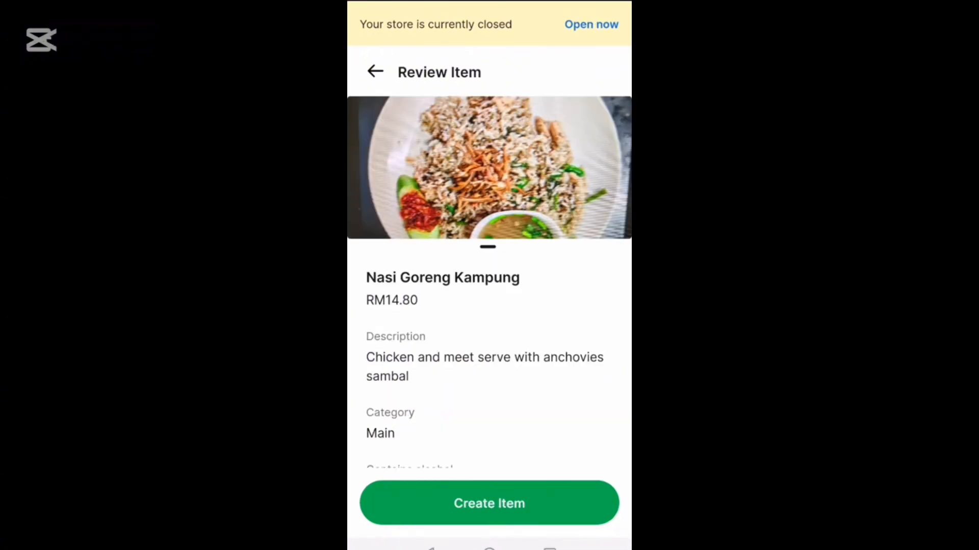